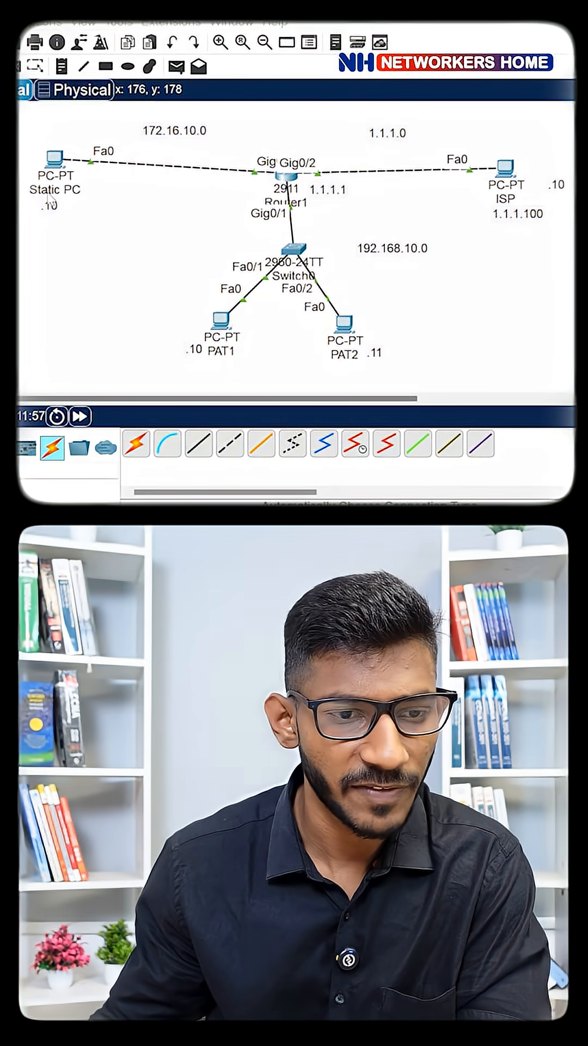
mouse_move(509, 221)
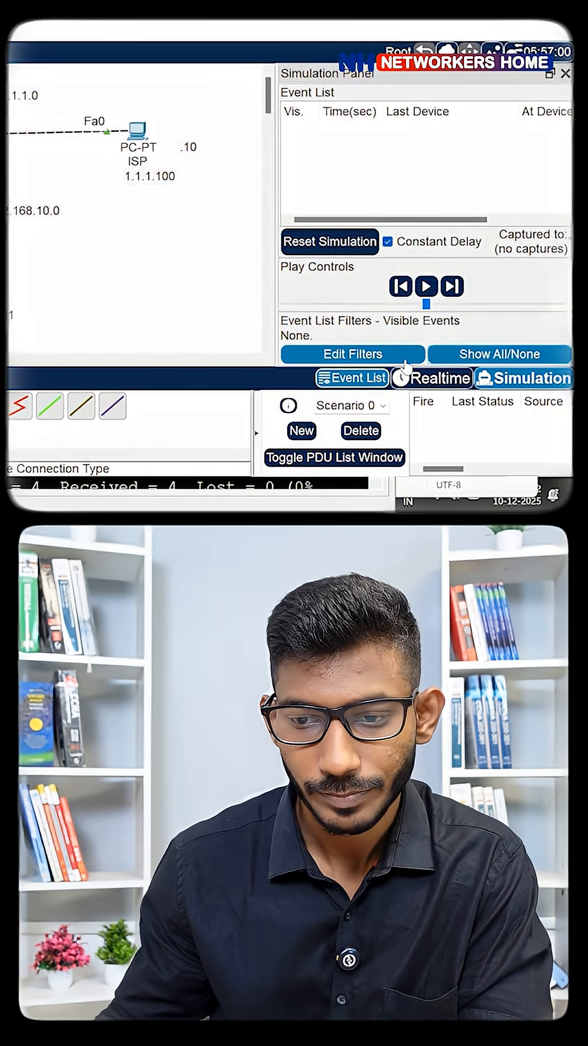
Inspect the ping's OSI layer details at Router1, then return to the realtime topology
left_click(352, 354)
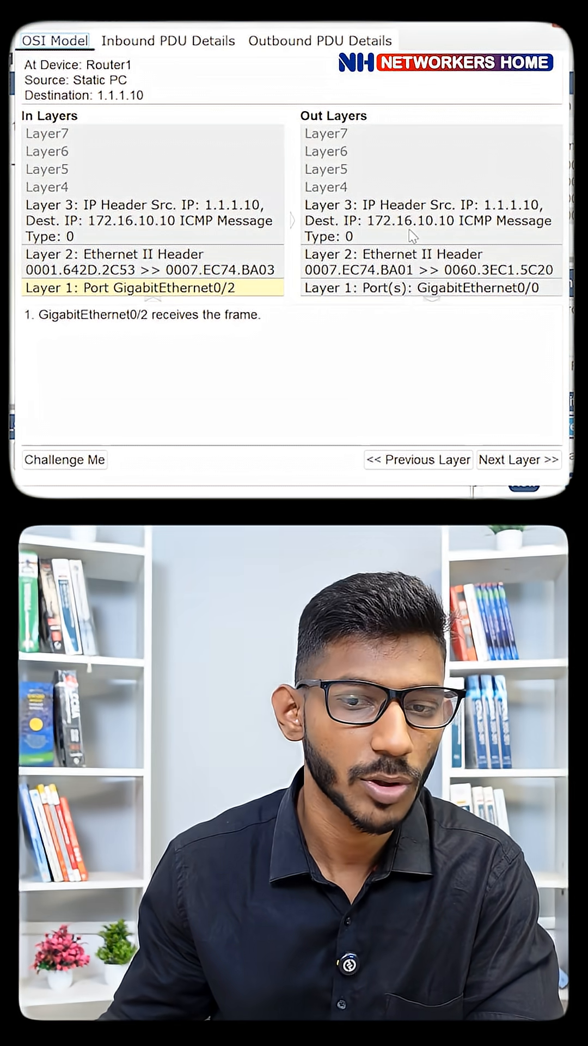
left_click(518, 459)
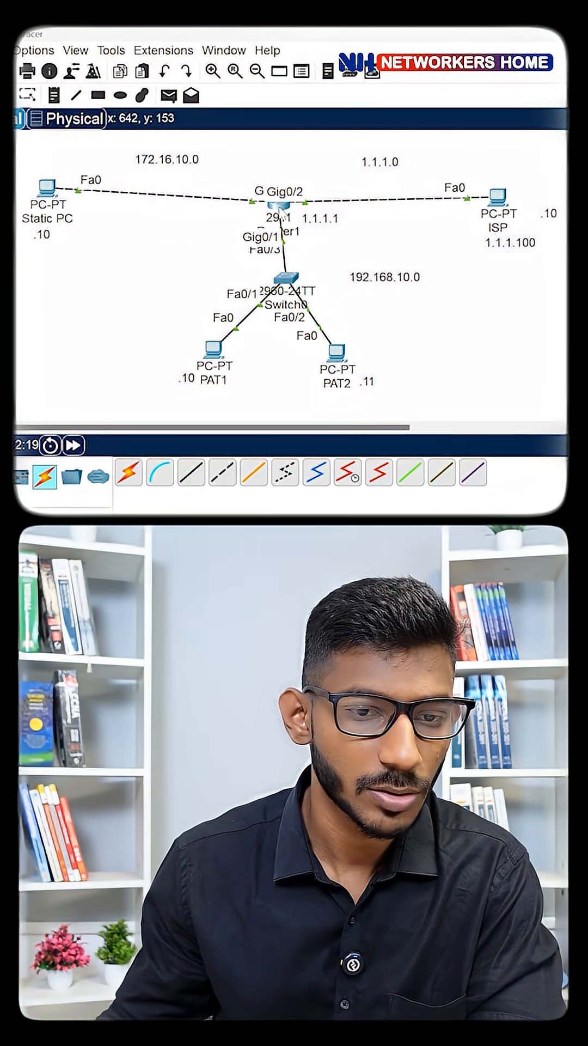
In Router1's CLI mark g0/0 as ip nat inside and g0/2 as ip nat outside
left_click(141, 40)
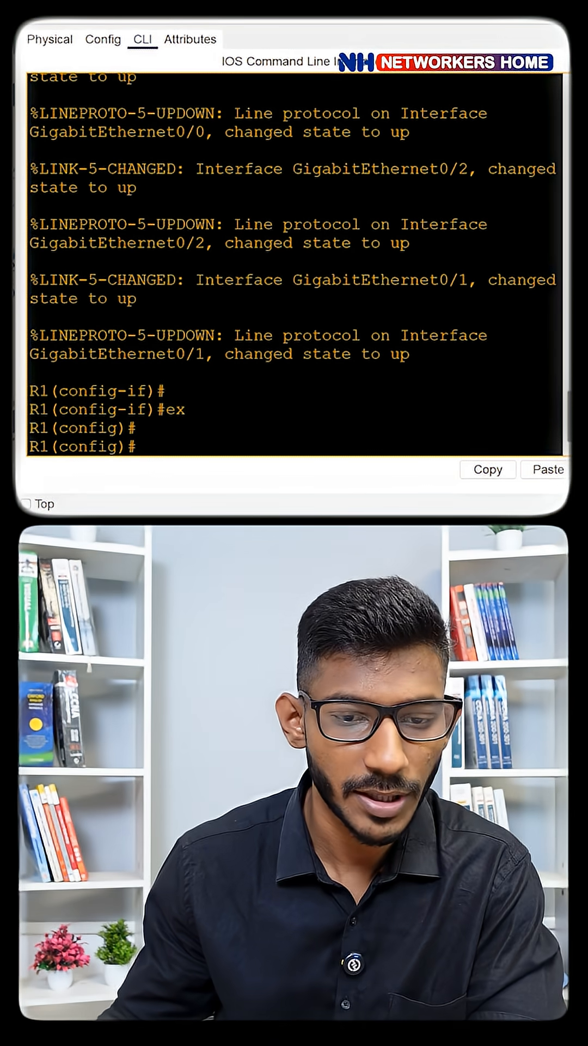
type("in")
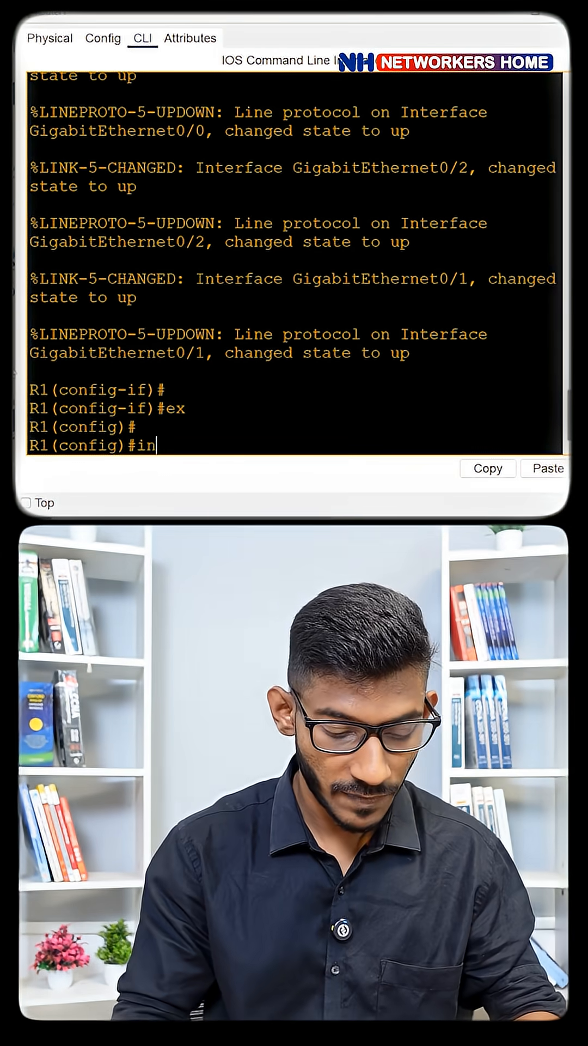
type("t g0/0")
type("ip nat inside")
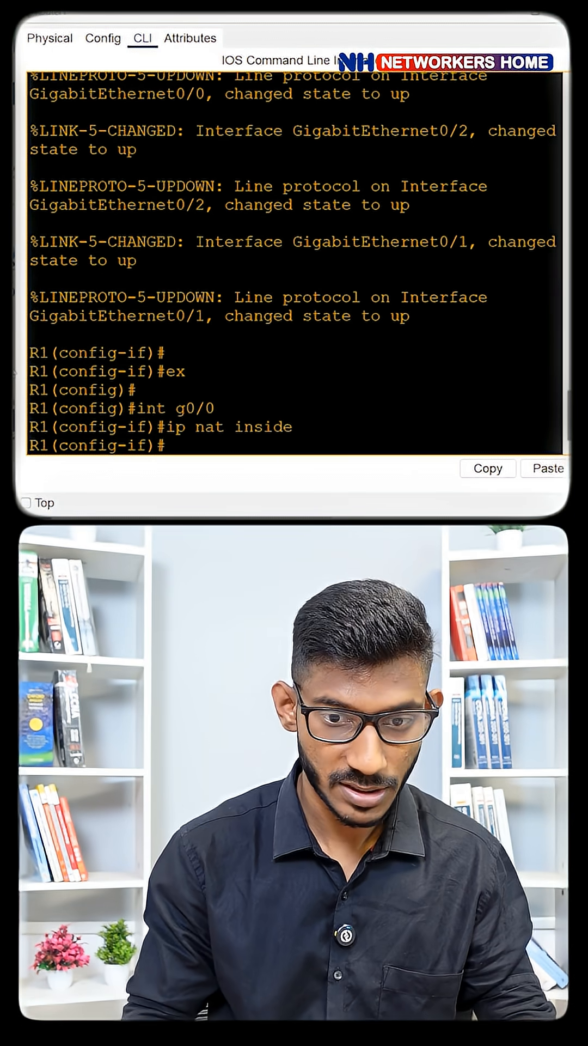
type("int g0/2")
type("ip")
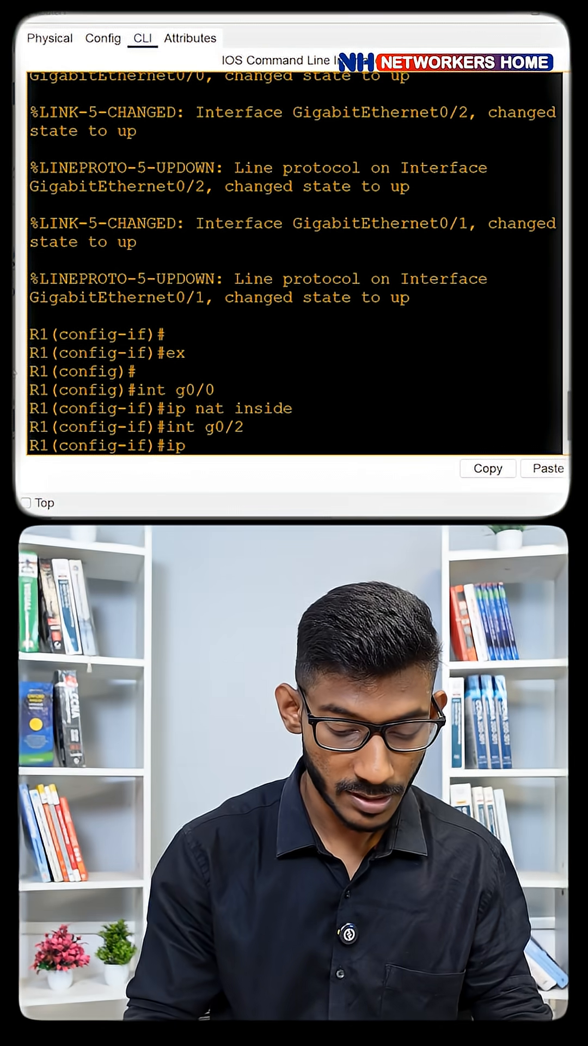
type("nat outside")
type("ex")
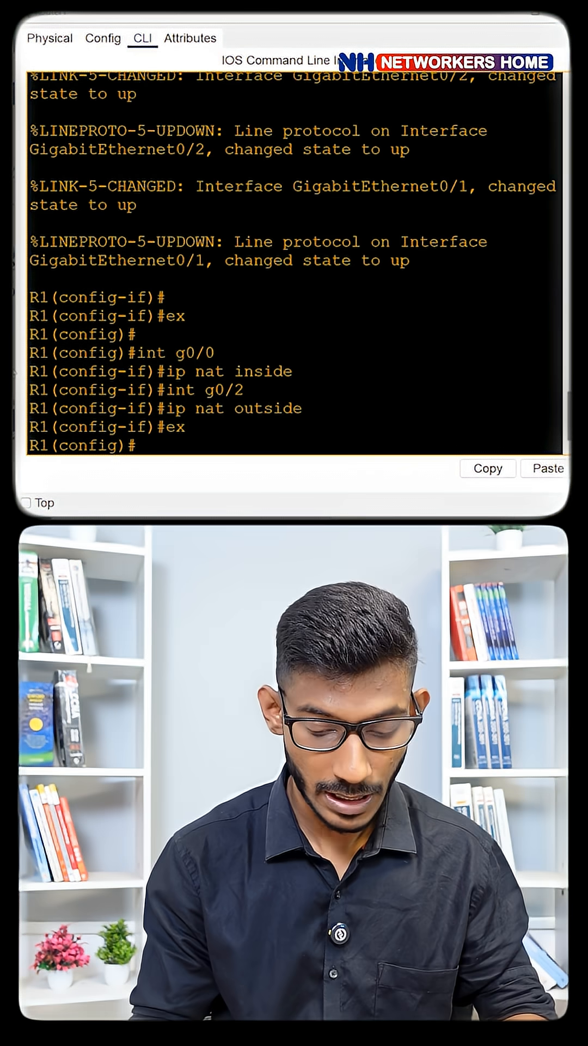
Enter ip nat inside source static 172.16.10.10 1.1.1.150 on Router1
type("ip nat in")
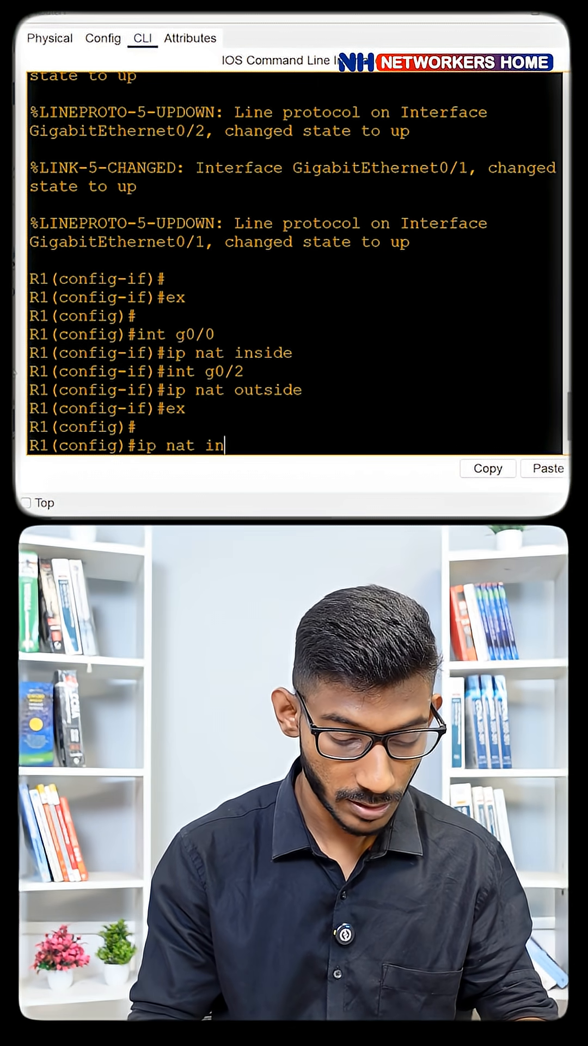
type("side source")
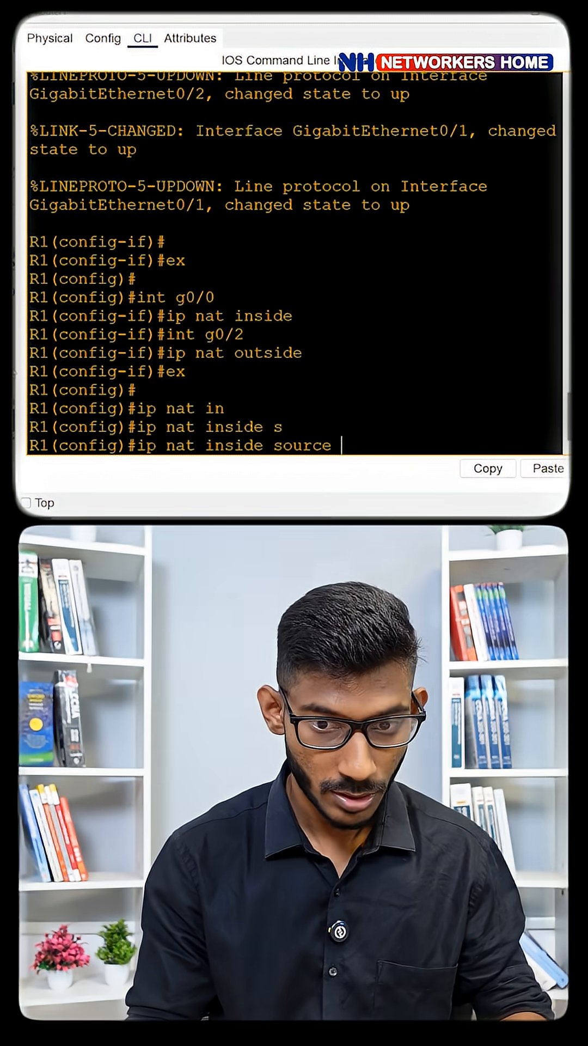
type("tatic 17")
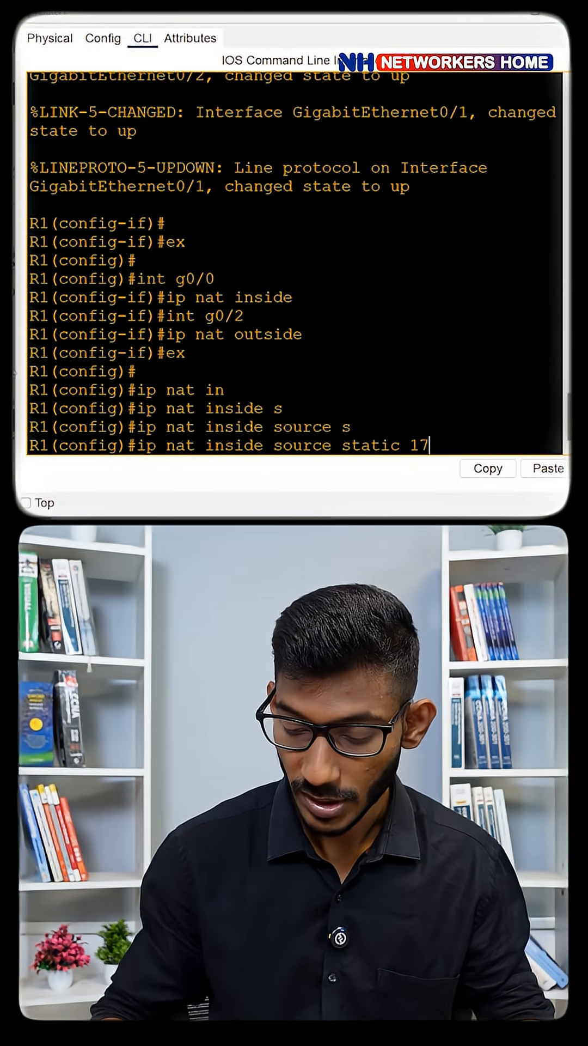
type("72.16.10.10")
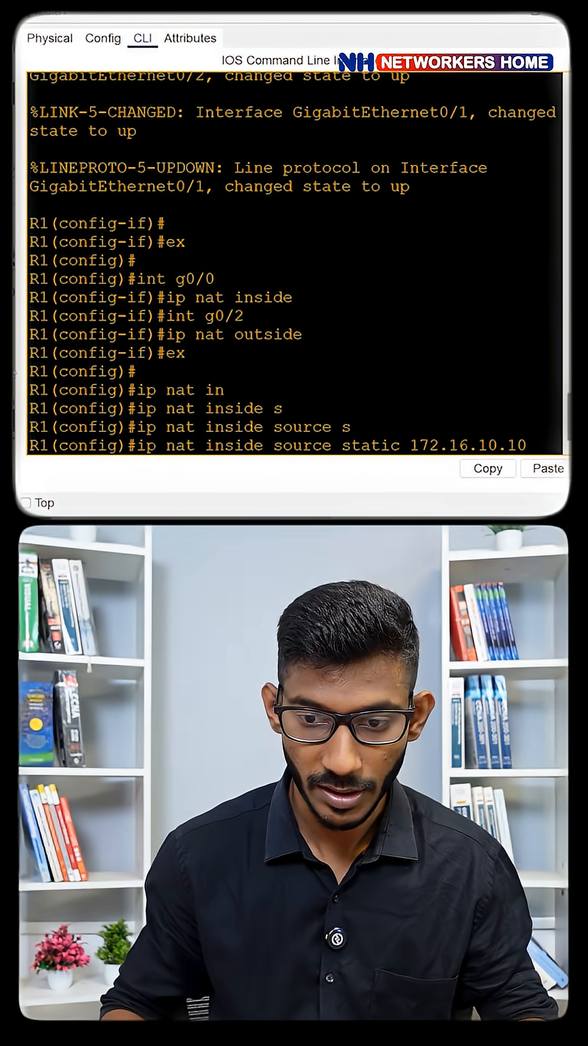
type("1.1.1")
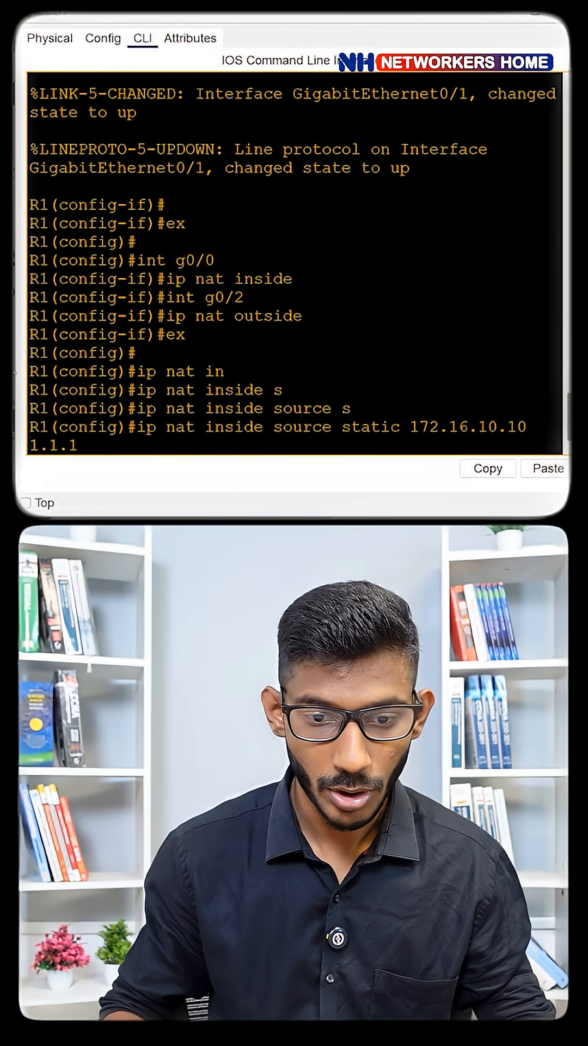
type("150")
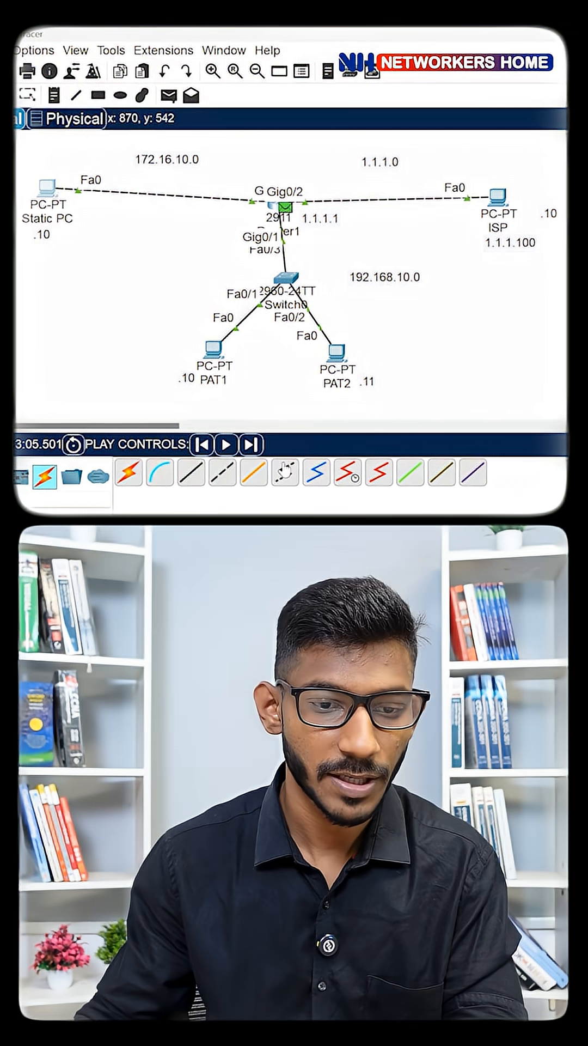
Show Router1's inbound PDU with destination 1.1.1.150 translated to 172.16.10.10 at Layer 3
left_click(251, 445)
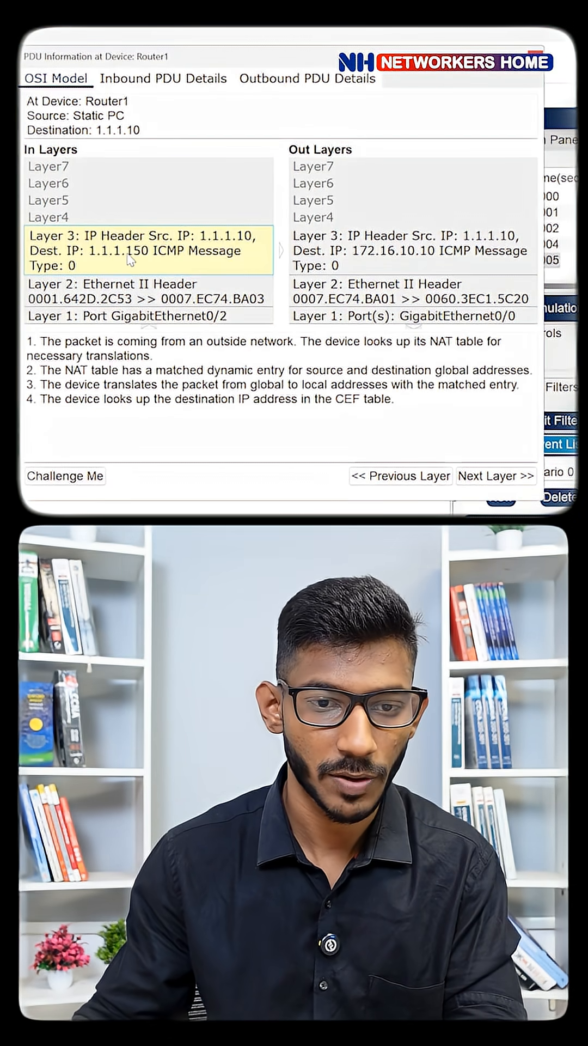
left_click(496, 476)
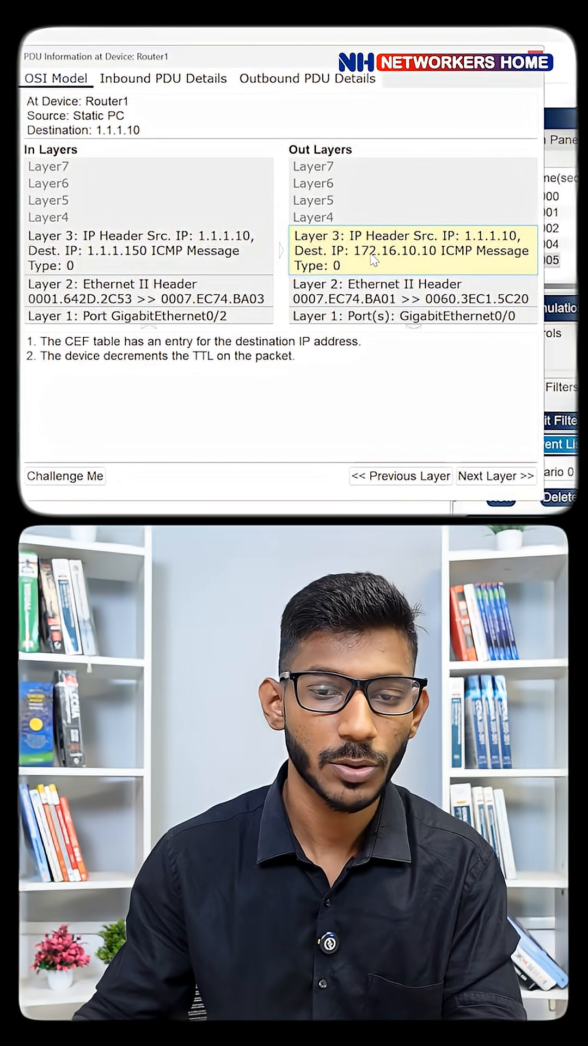